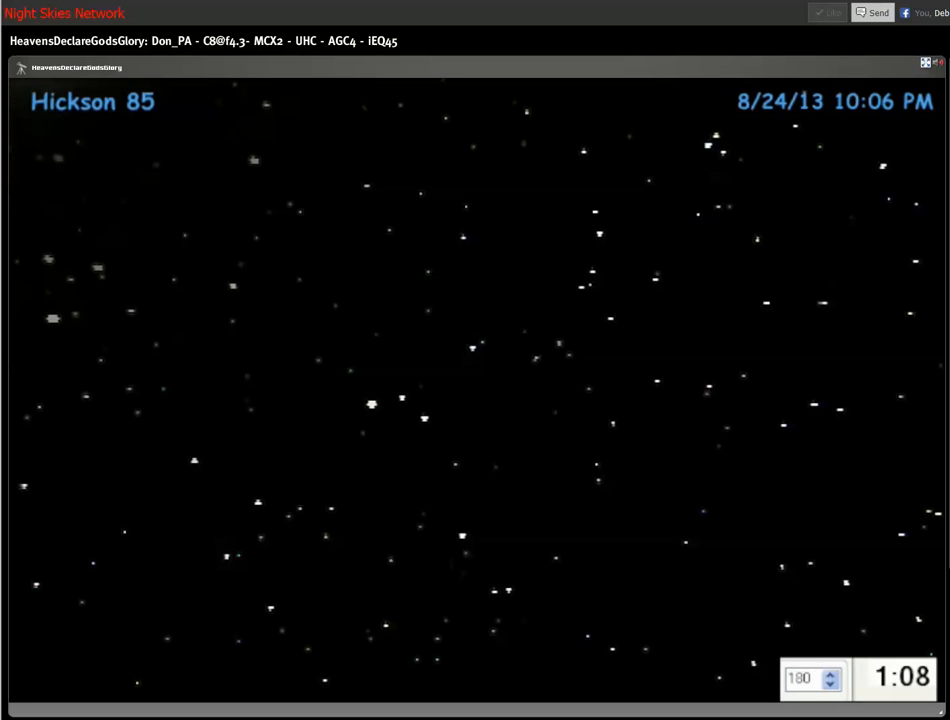
mouse_move(900, 588)
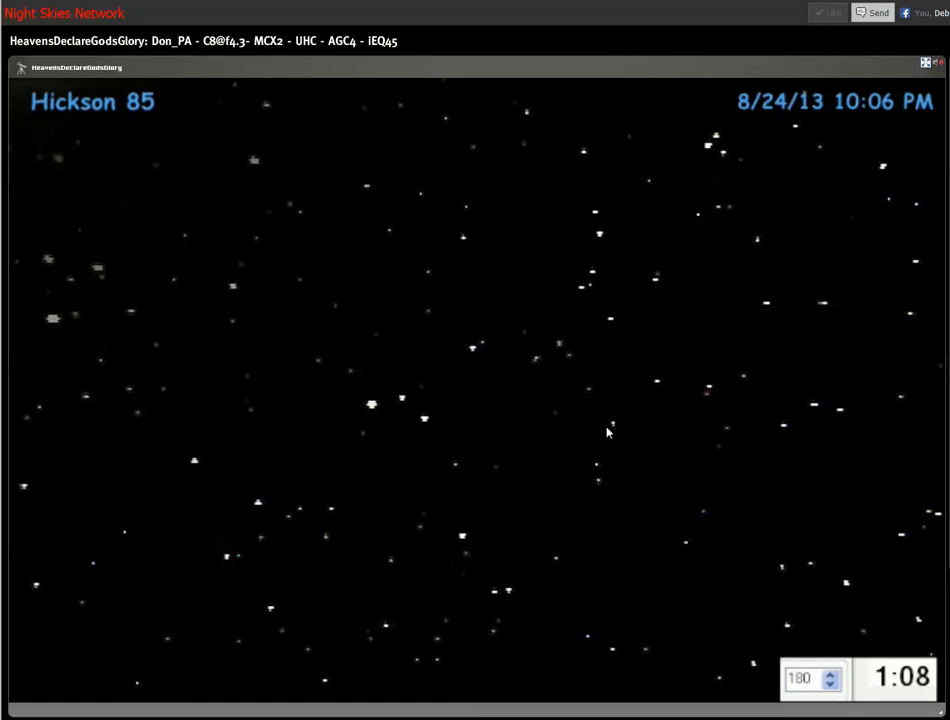
mouse_move(525, 383)
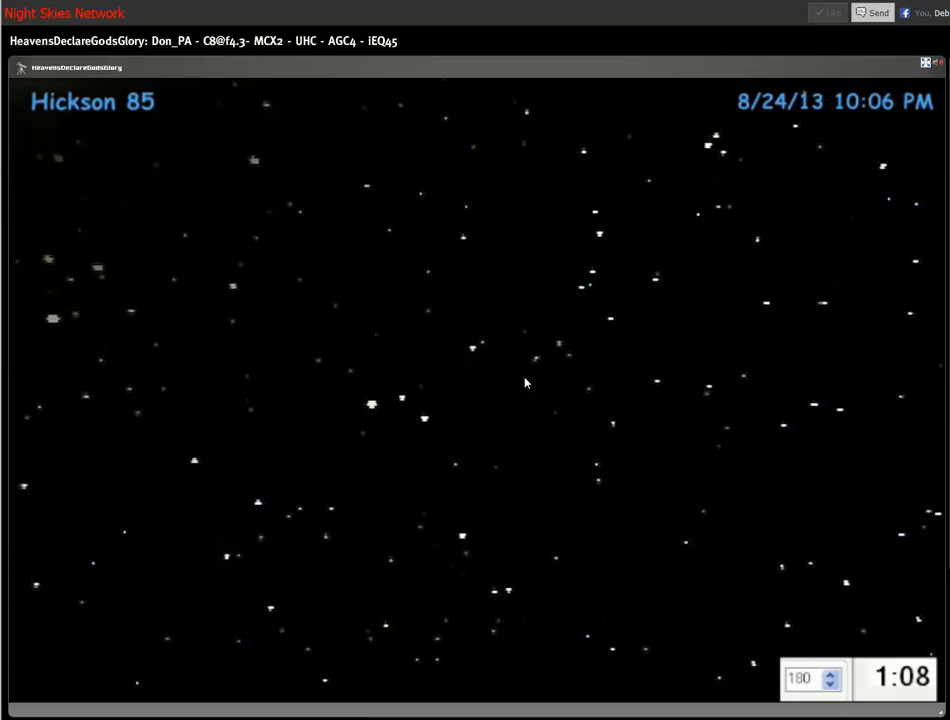
mouse_move(647, 481)
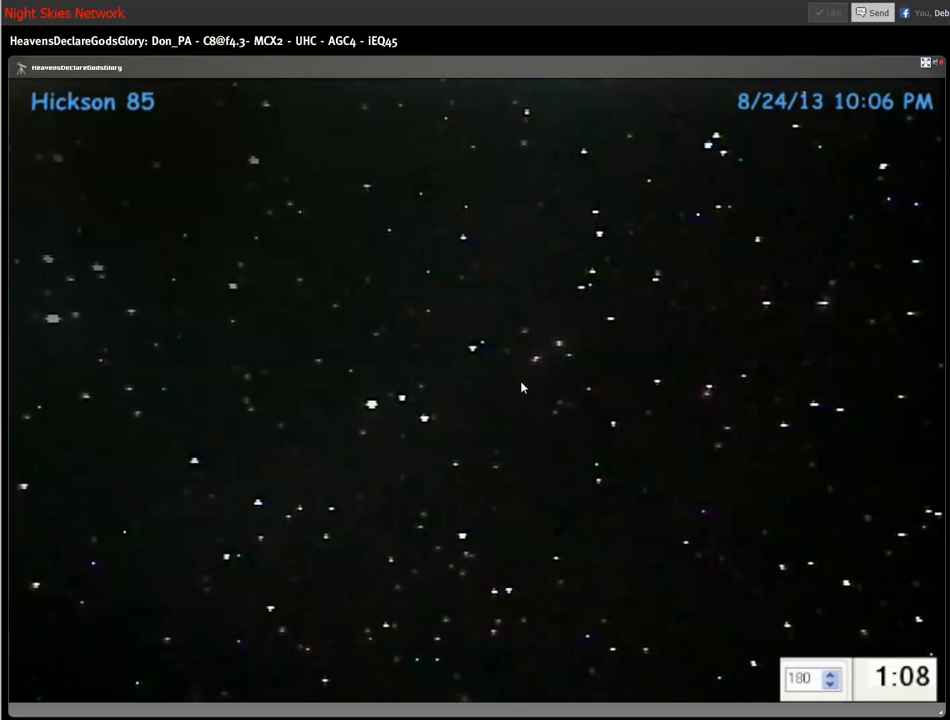
mouse_move(565, 403)
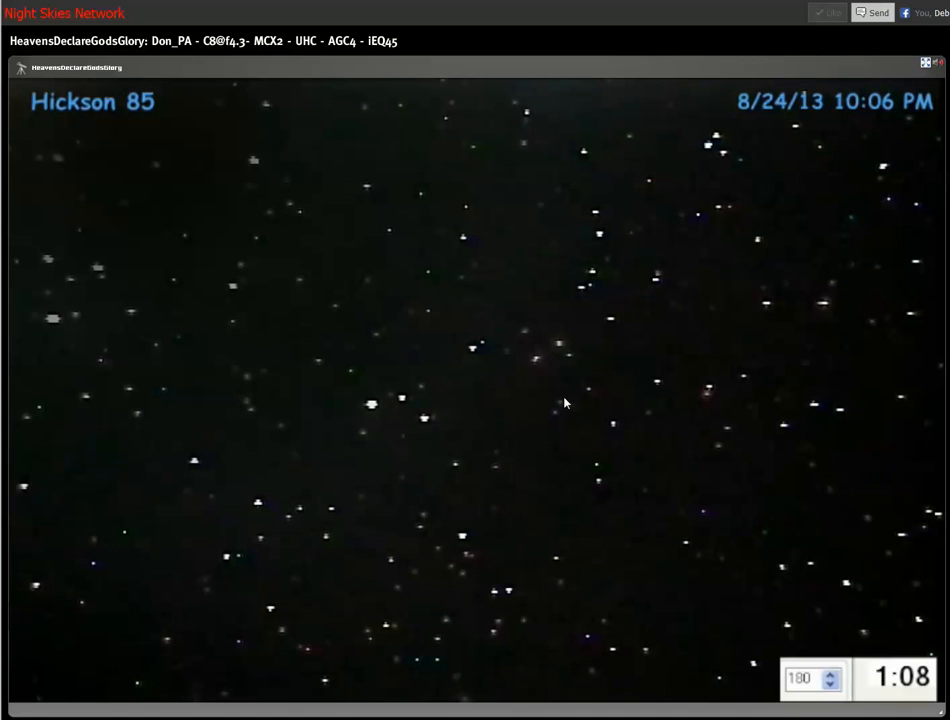
mouse_move(374, 465)
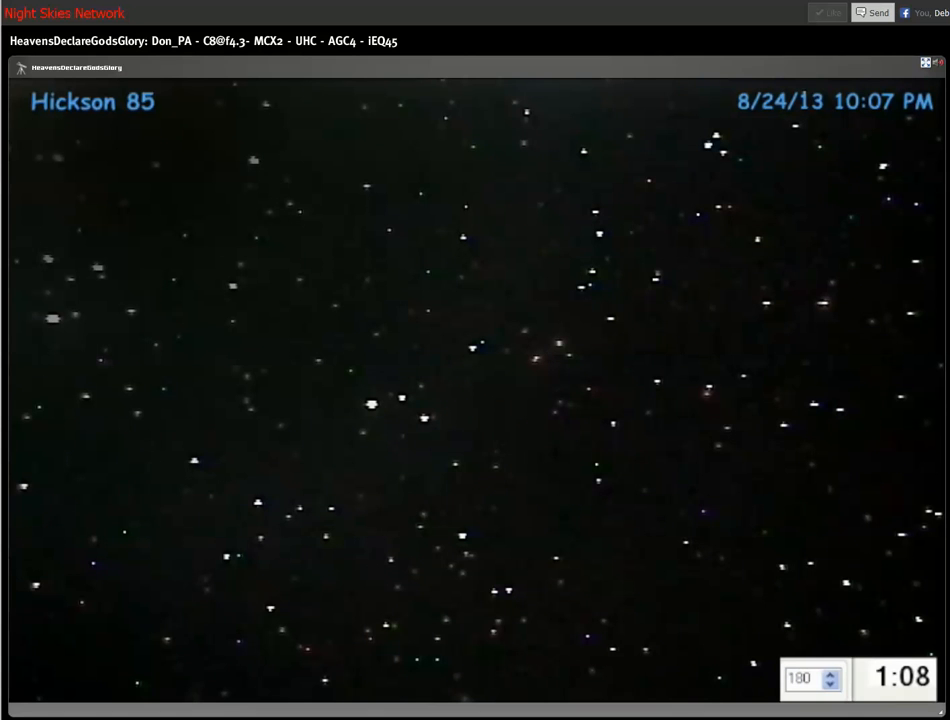
mouse_move(473, 191)
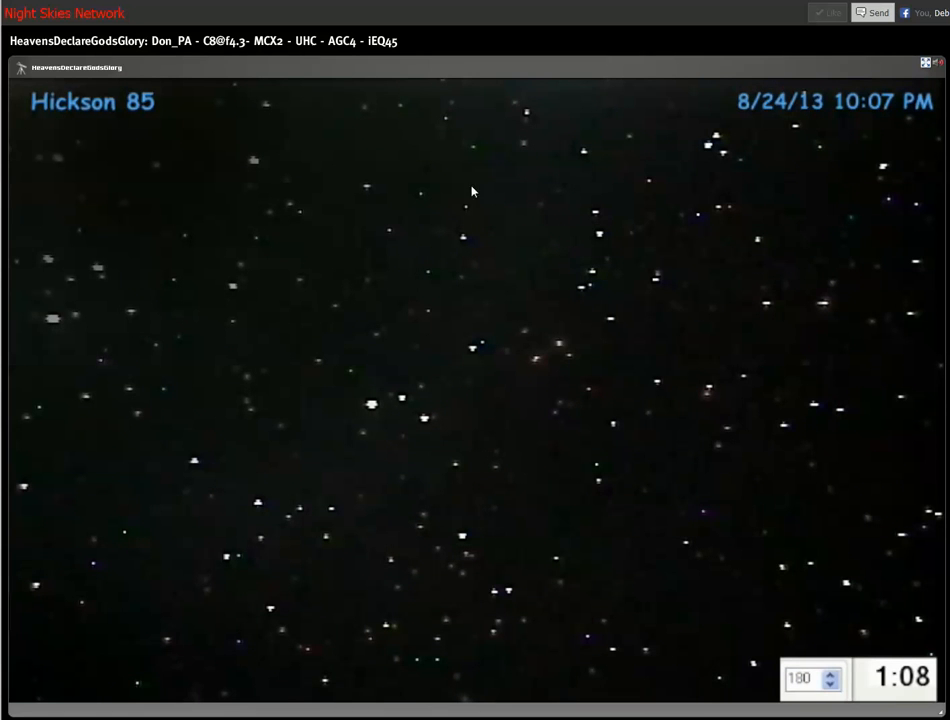
mouse_move(17, 232)
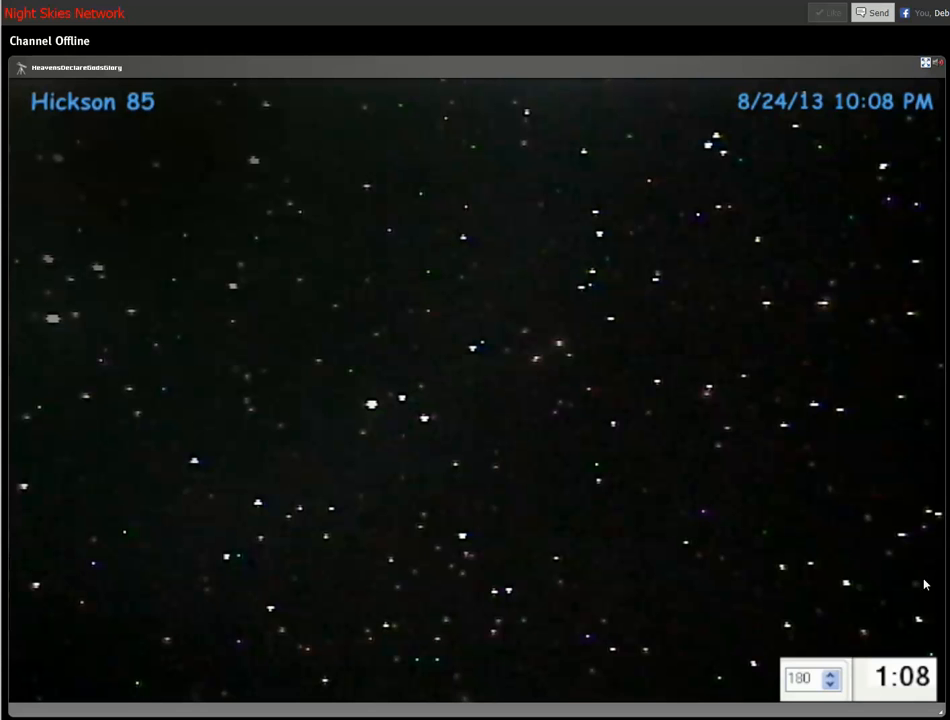
mouse_move(505, 363)
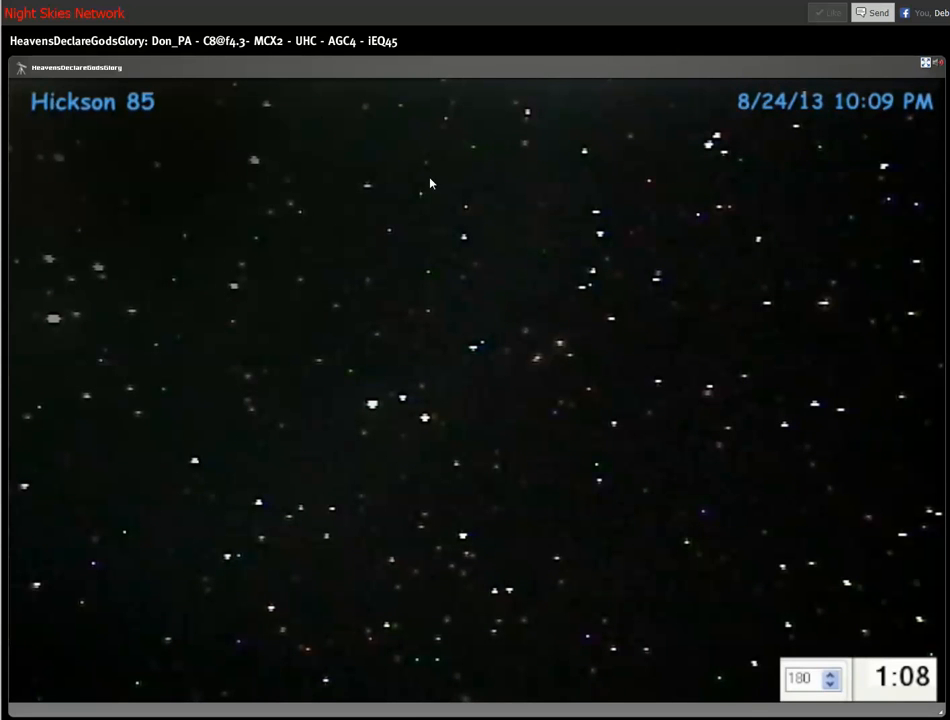
mouse_move(503, 293)
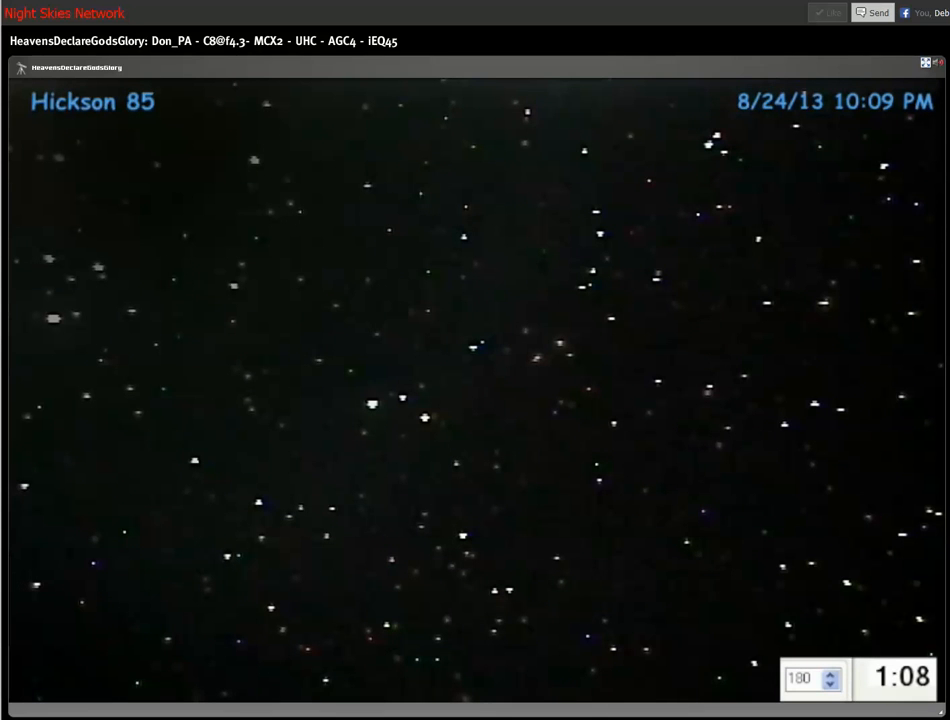
mouse_move(531, 331)
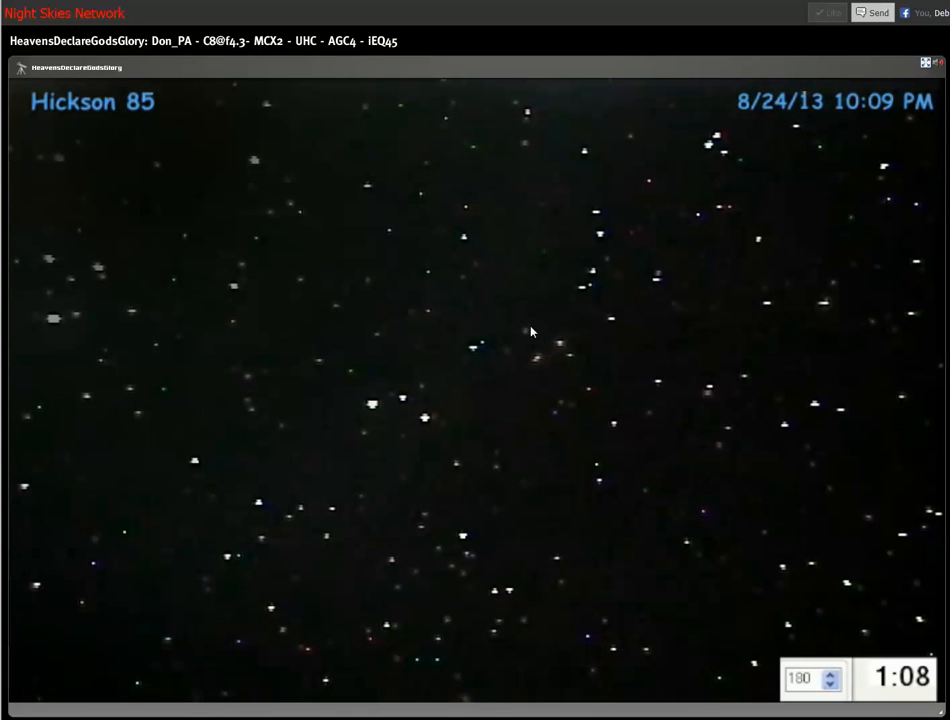
mouse_move(549, 353)
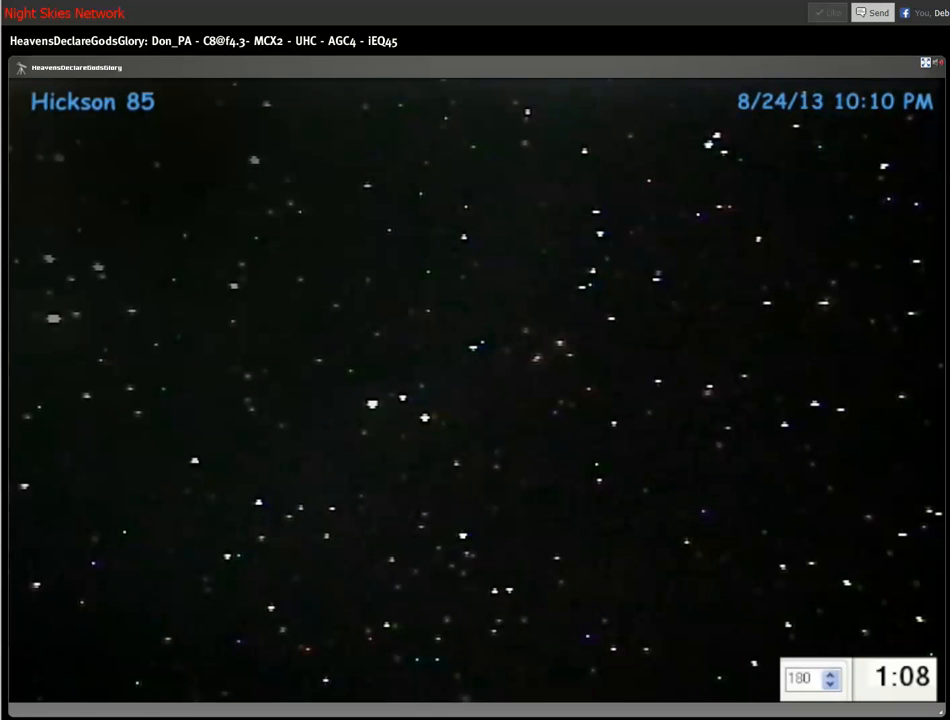
mouse_move(665, 81)
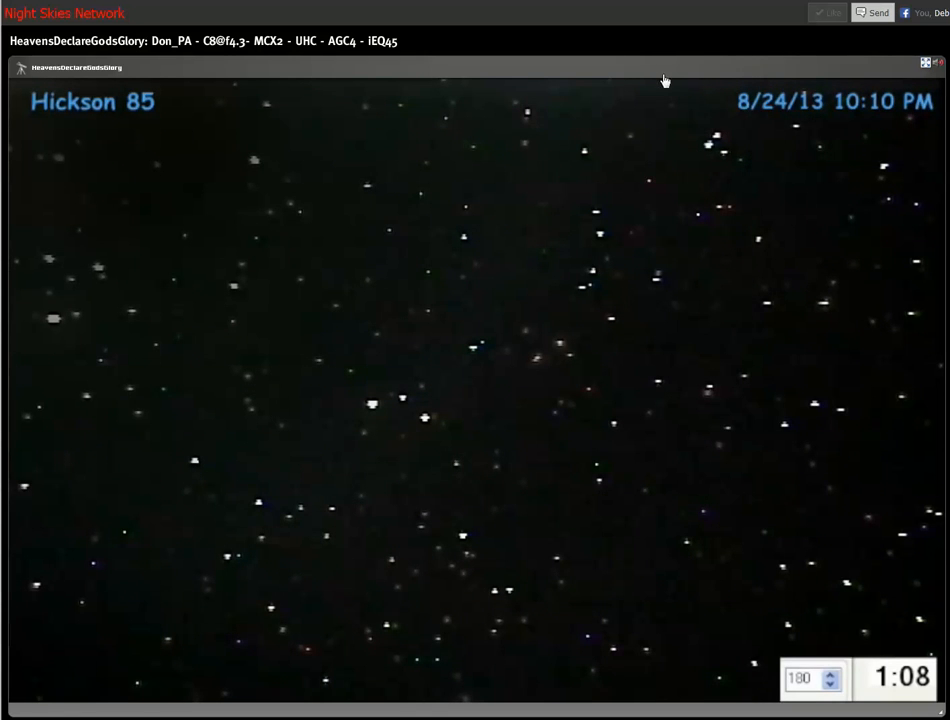